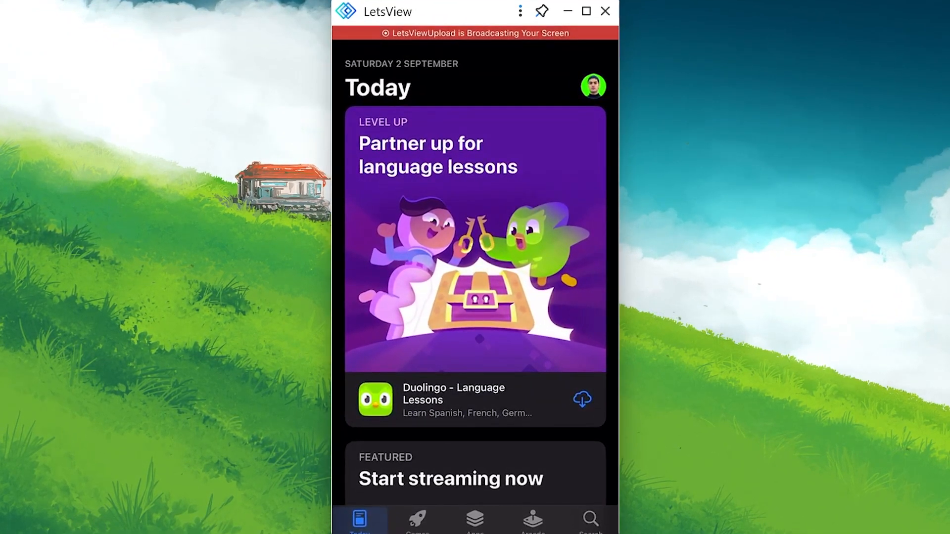
Search the App Store for 'minecraft' and run the search
left_click(589, 522)
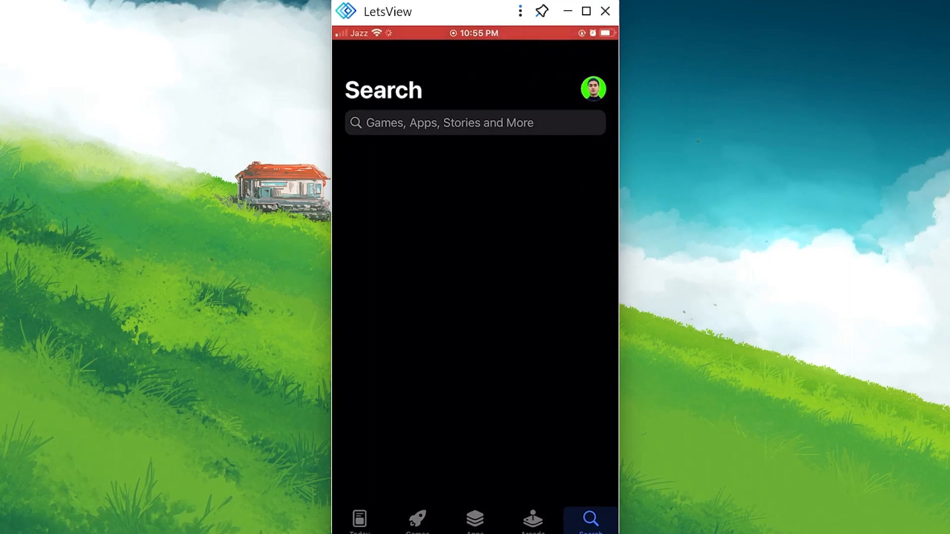
type("minecraft")
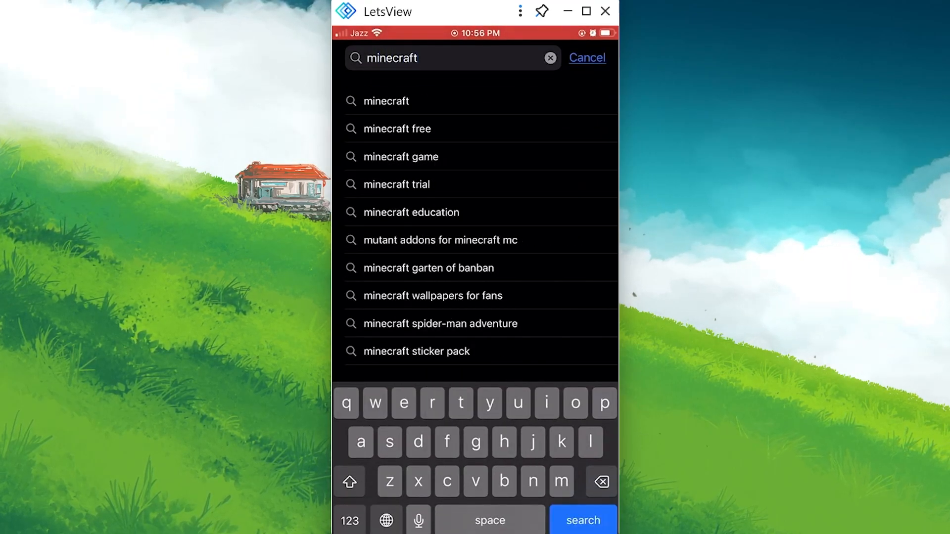
left_click(581, 519)
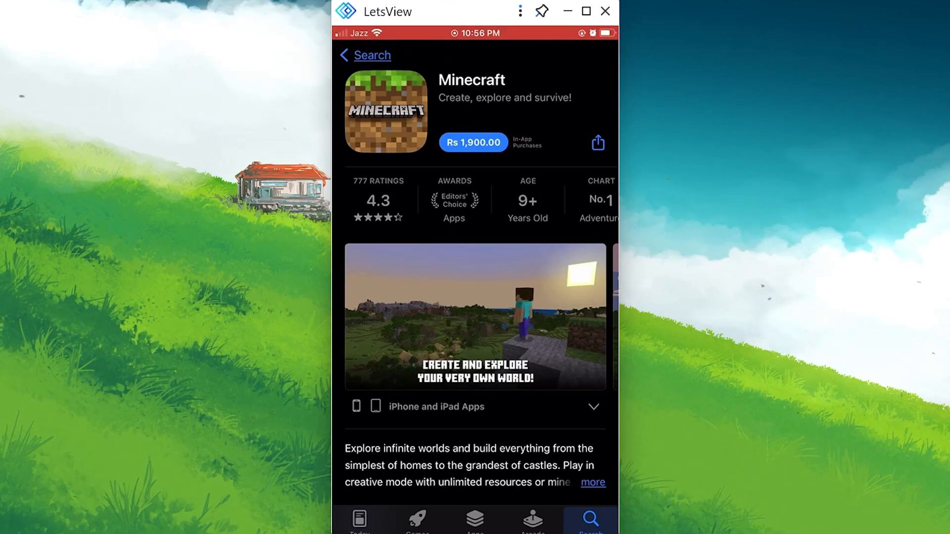
Tap Minecraft's Rs 1,900.00 price button to begin buying the game
left_click(474, 143)
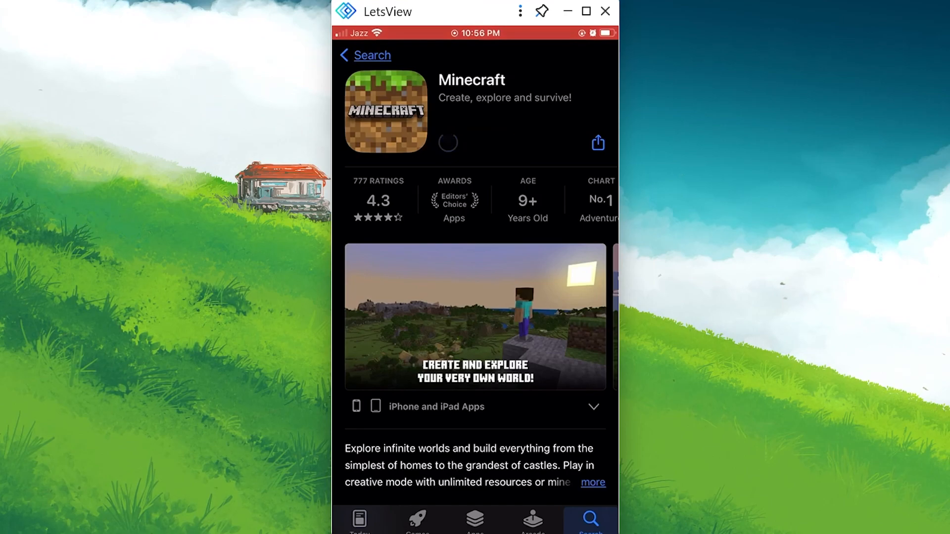
Confirm the Rs 1,900.00 Minecraft purchase, then cancel at the Payment information prompt
left_click(448, 144)
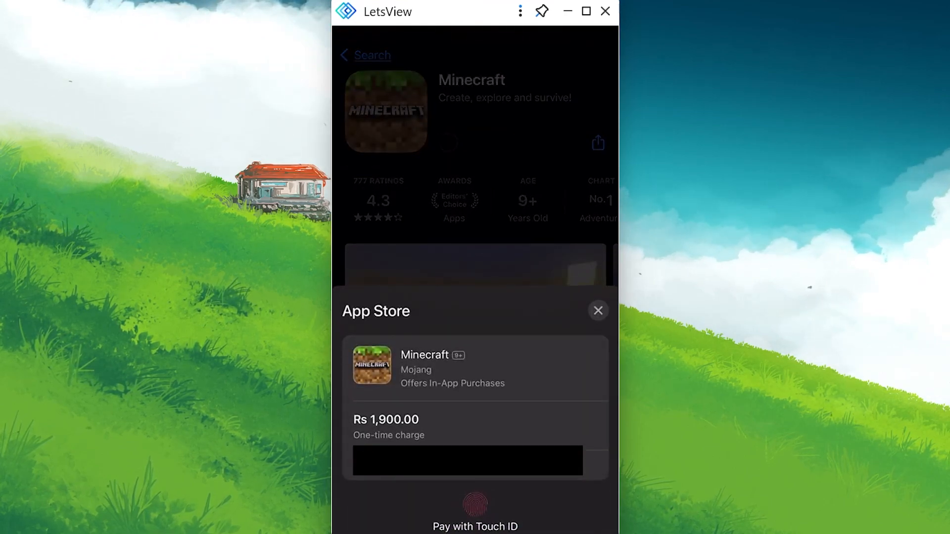
left_click(475, 504)
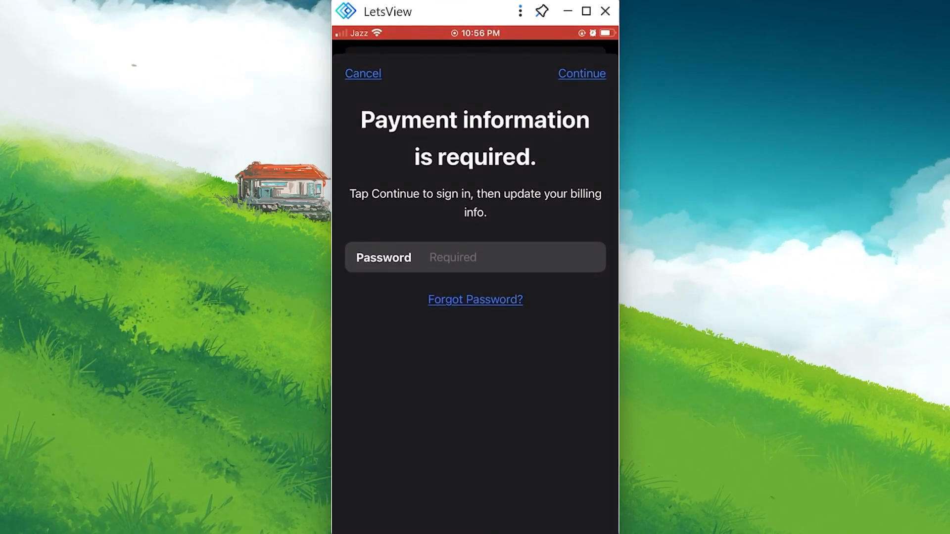
left_click(363, 73)
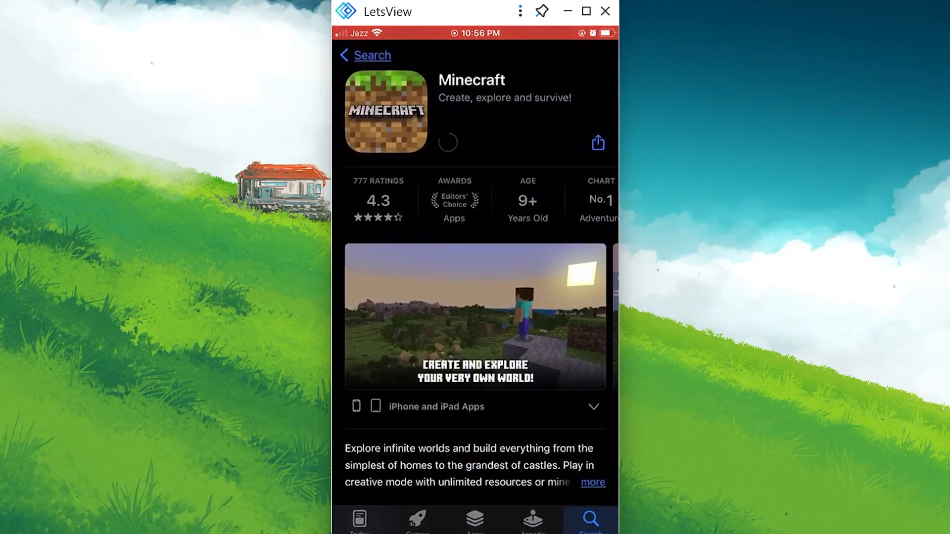